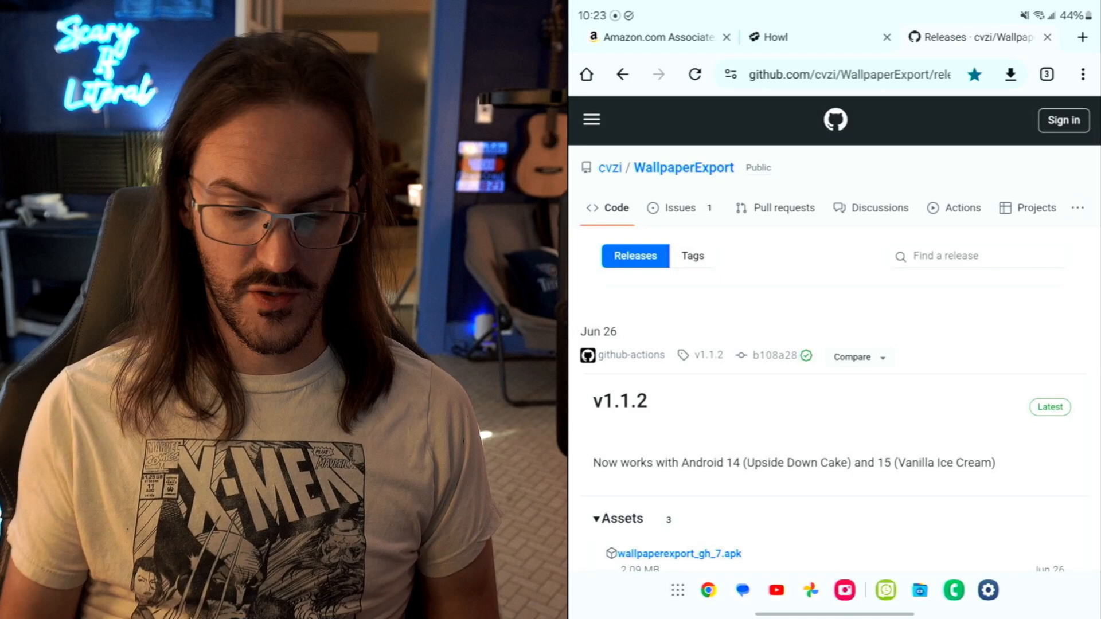
Download wallpaperexport_gh_7.apk from the GitHub release Assets and open it.
{"action": "scroll", "scroll_direction": "down", "scroll_amount": 3}
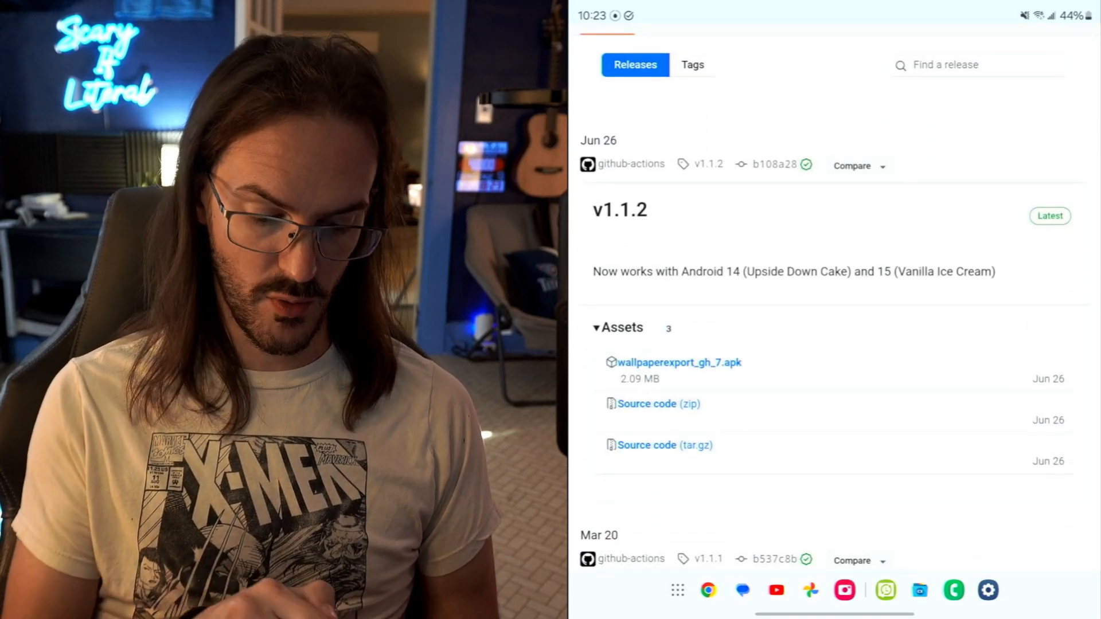
{"action": "left_click", "coordinate": [676, 363]}
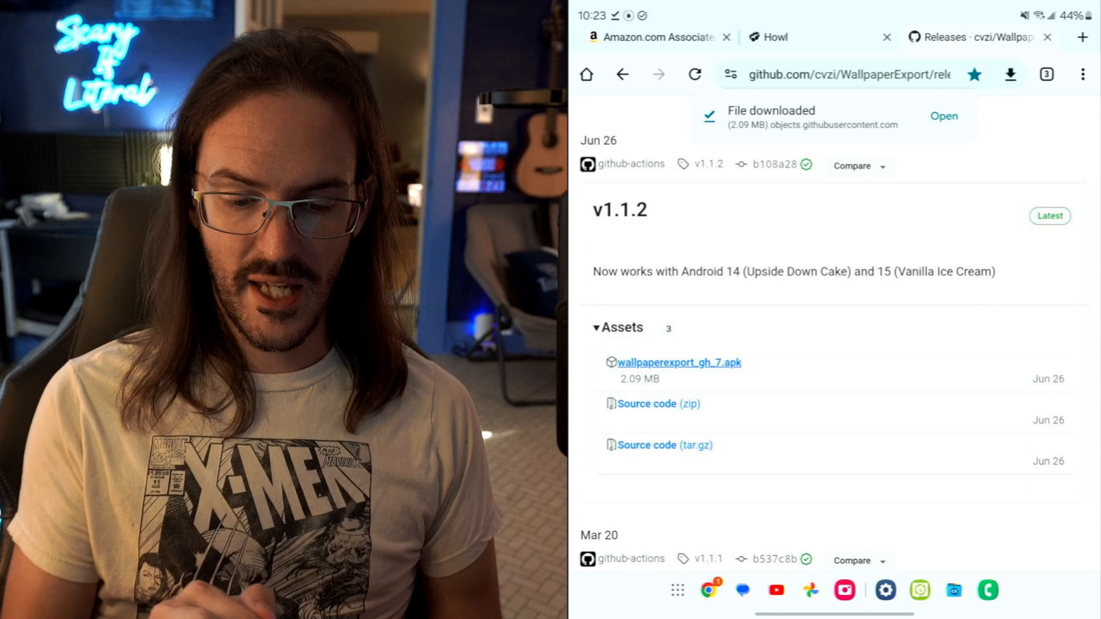
{"action": "left_click", "coordinate": [944, 116]}
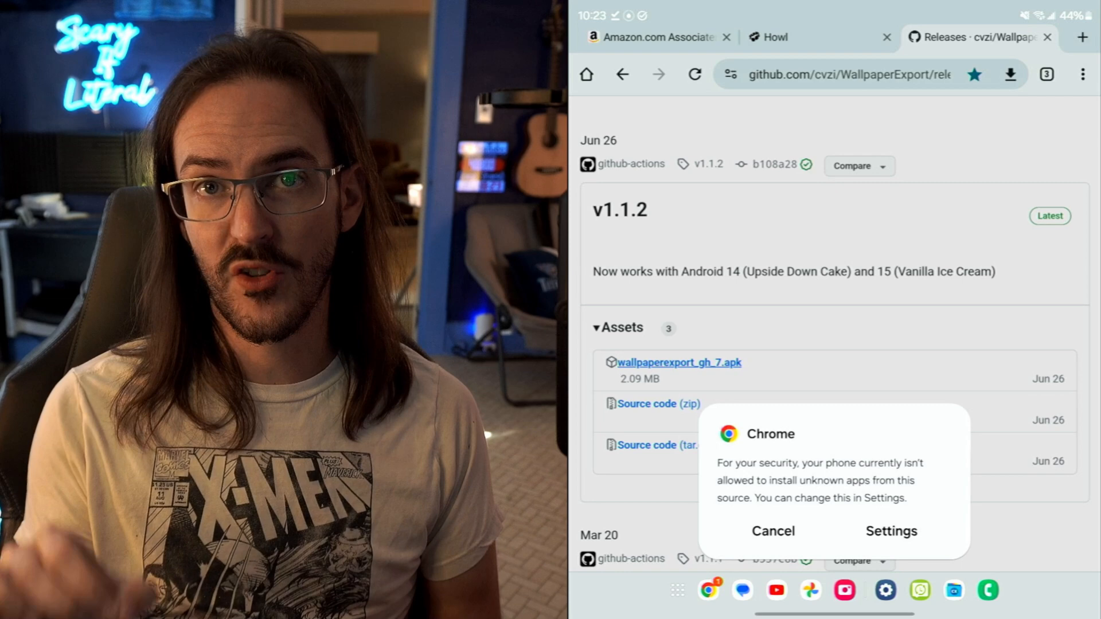
Let Chrome install unknown apps and approve the WallpaperExport installation.
{"action": "left_click", "coordinate": [891, 531]}
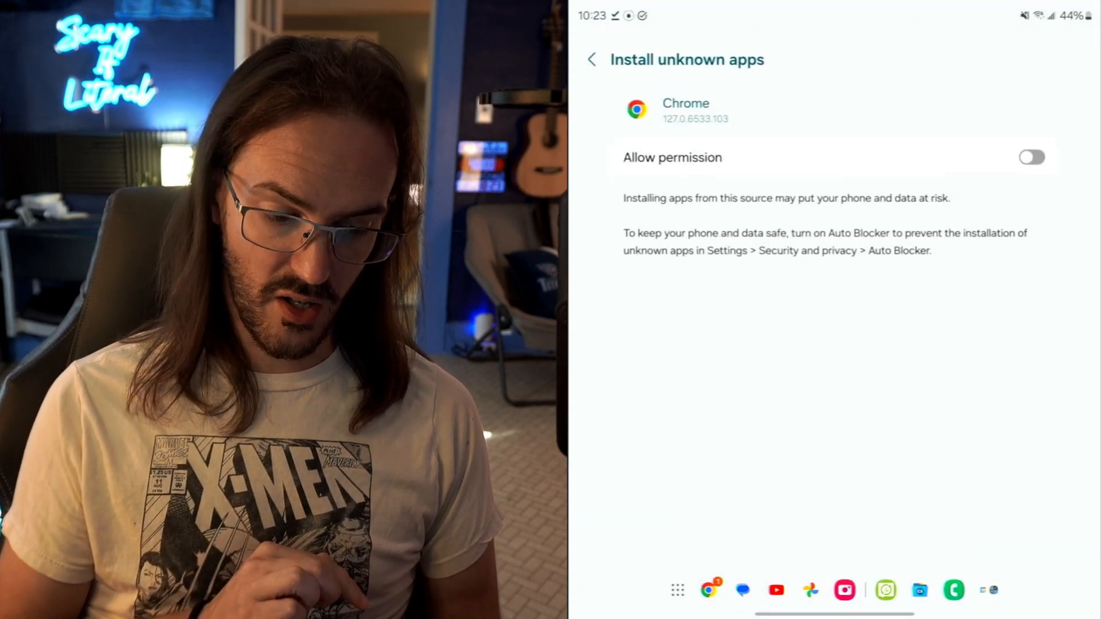
{"action": "left_click", "coordinate": [1032, 157]}
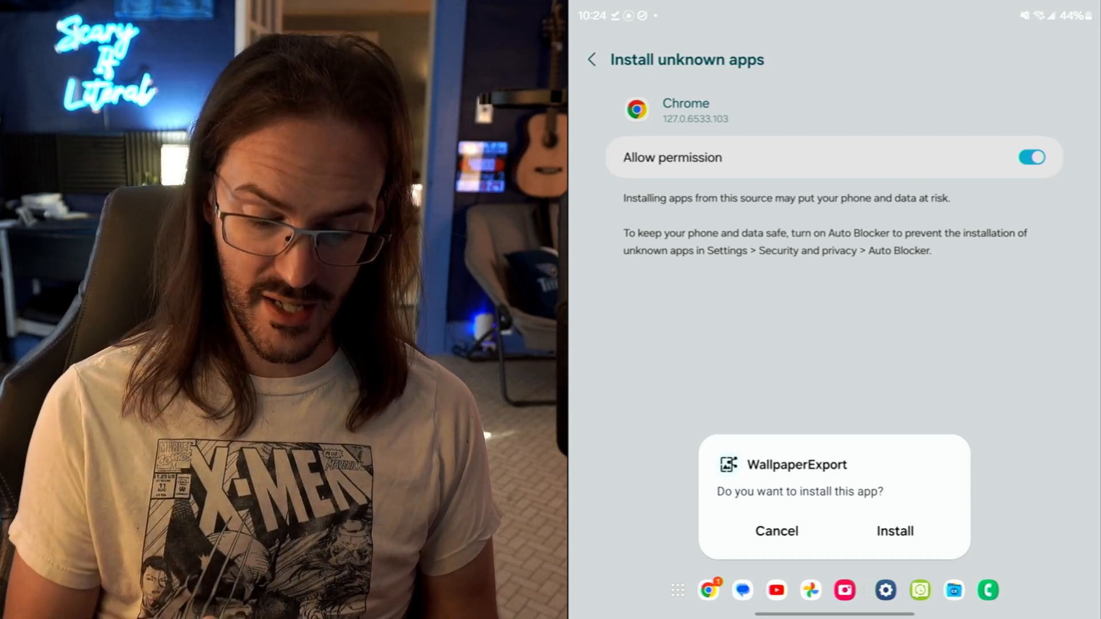
{"action": "left_click", "coordinate": [895, 531]}
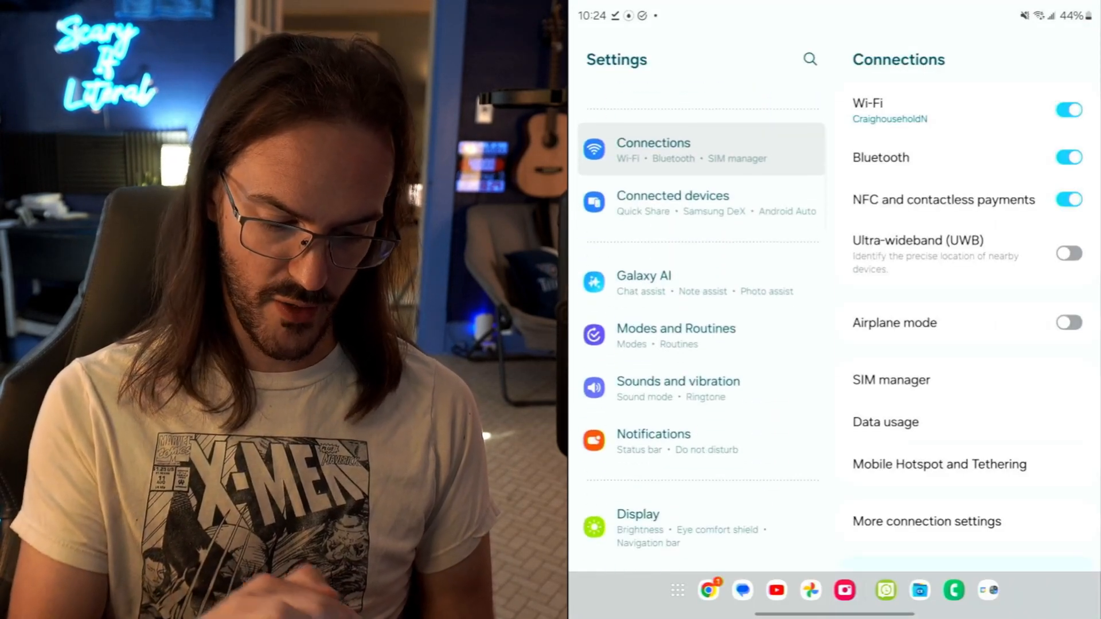
Confirm Auto Blocker is off under Security and privacy, then enter home screen editing.
{"action": "scroll", "scroll_direction": "down", "scroll_amount": 3}
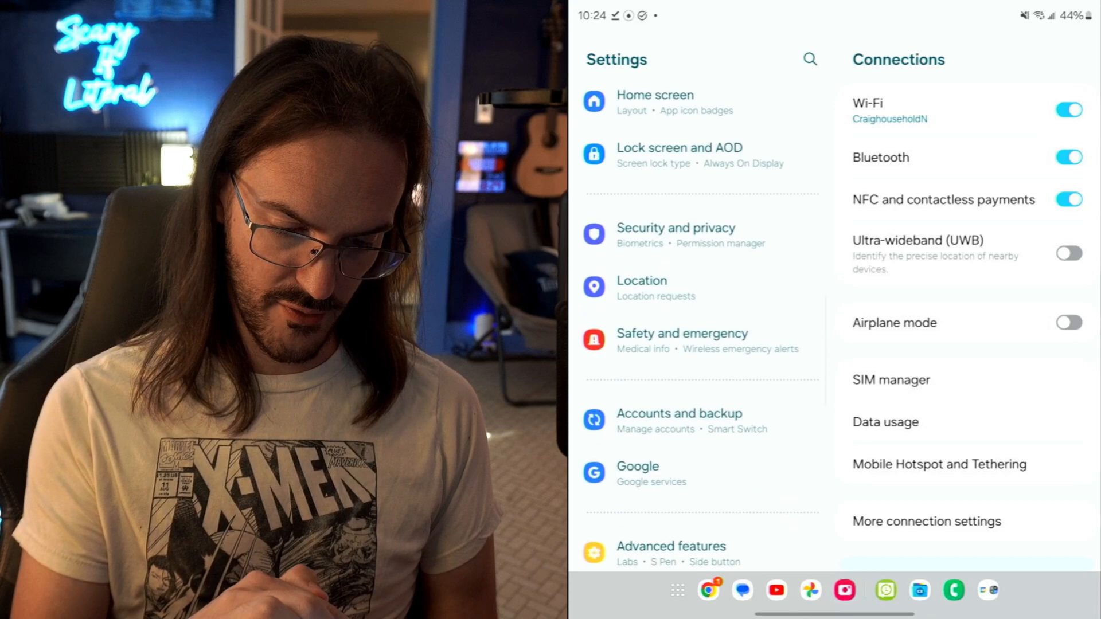
{"action": "left_click", "coordinate": [676, 234]}
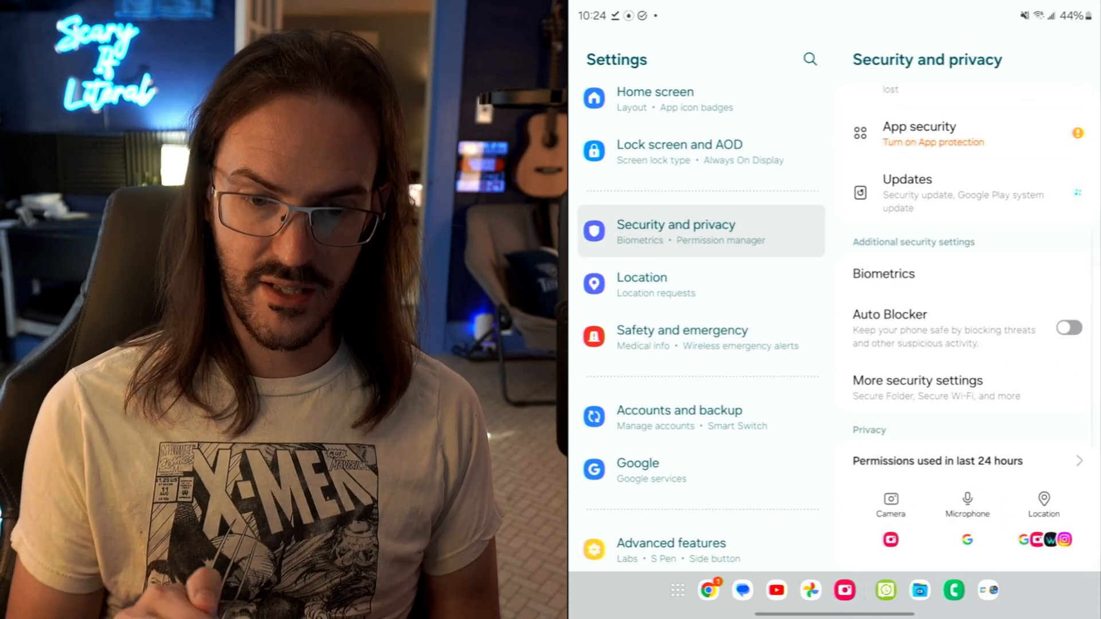
{"action": "left_click", "coordinate": [913, 313]}
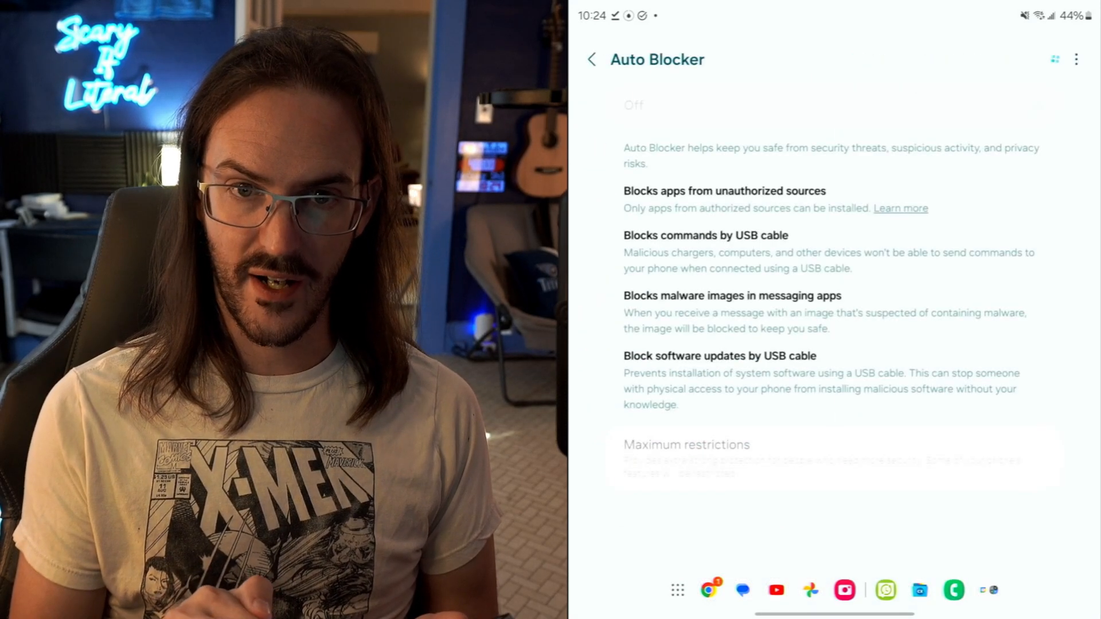
{"action": "left_click", "coordinate": [592, 59]}
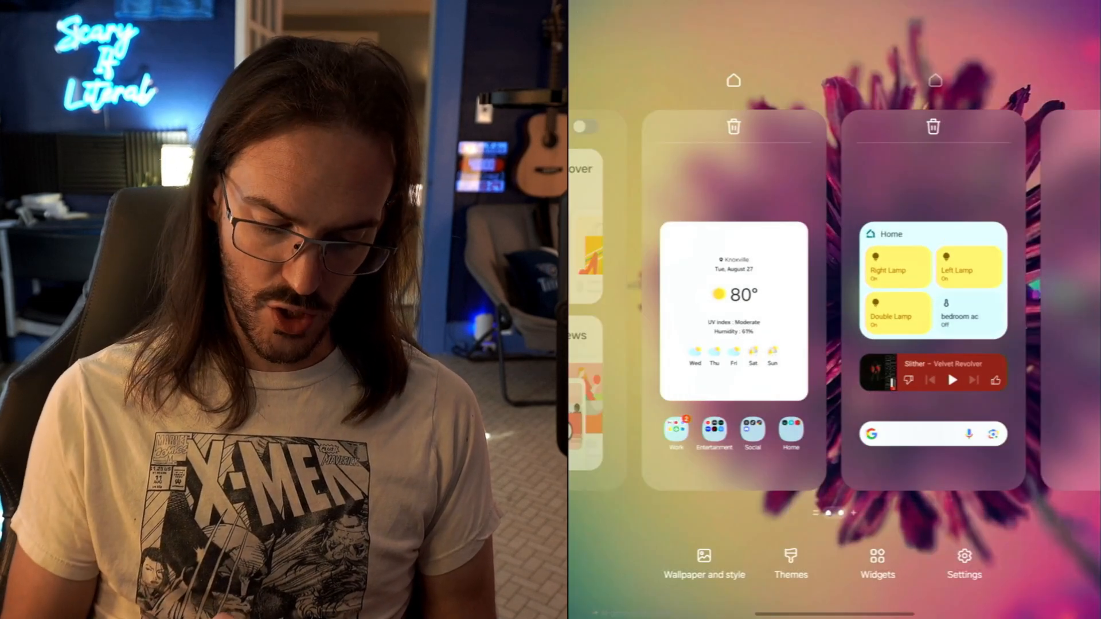
Open Generative wallpapers under Wallpaper and style and start the Imaginary lighthouse theme.
{"action": "left_click", "coordinate": [703, 564]}
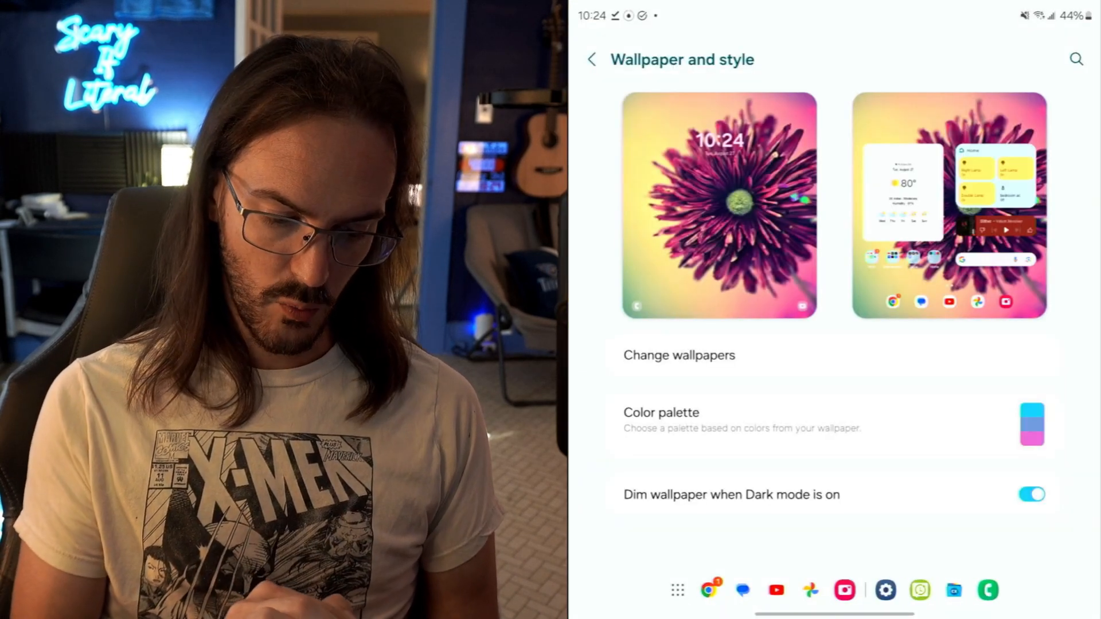
{"action": "left_click", "coordinate": [679, 356]}
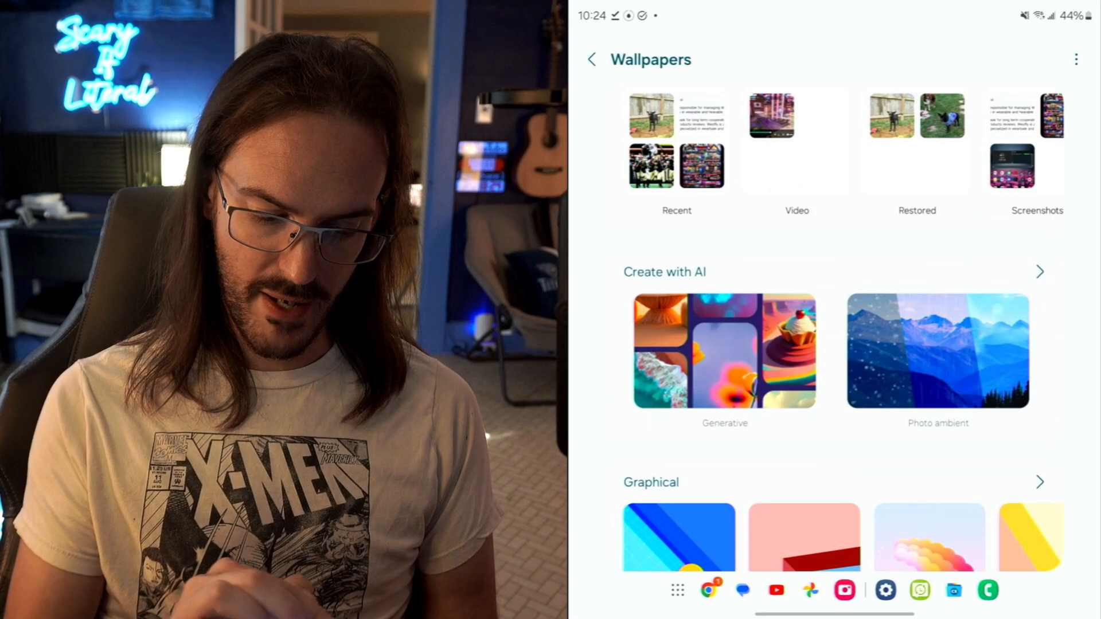
{"action": "left_click", "coordinate": [724, 351]}
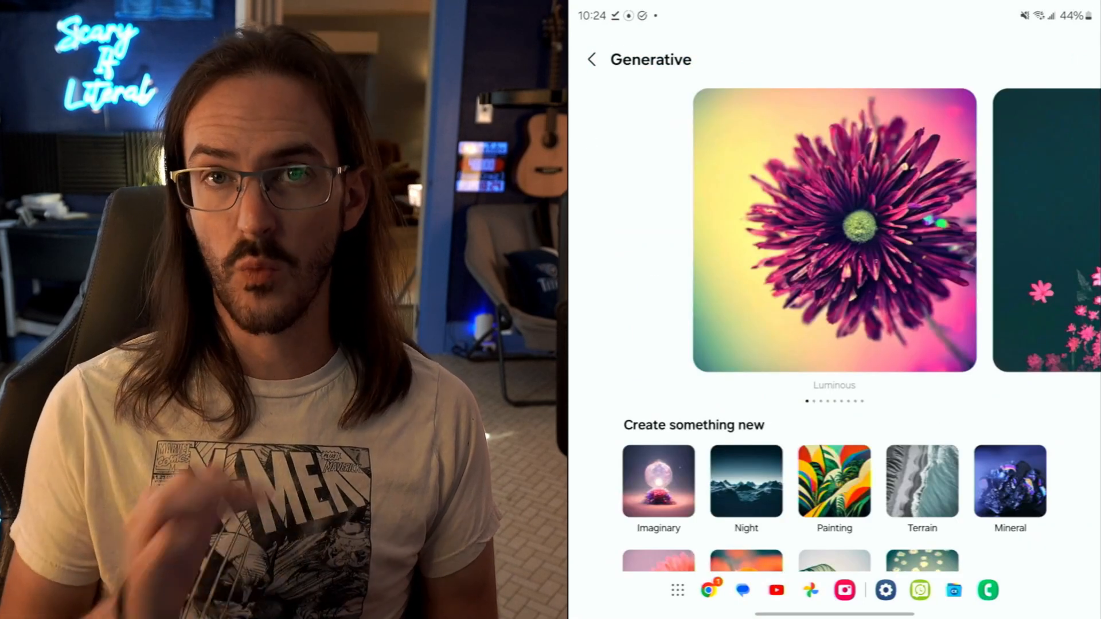
{"action": "scroll", "scroll_direction": "left", "scroll_amount": 3}
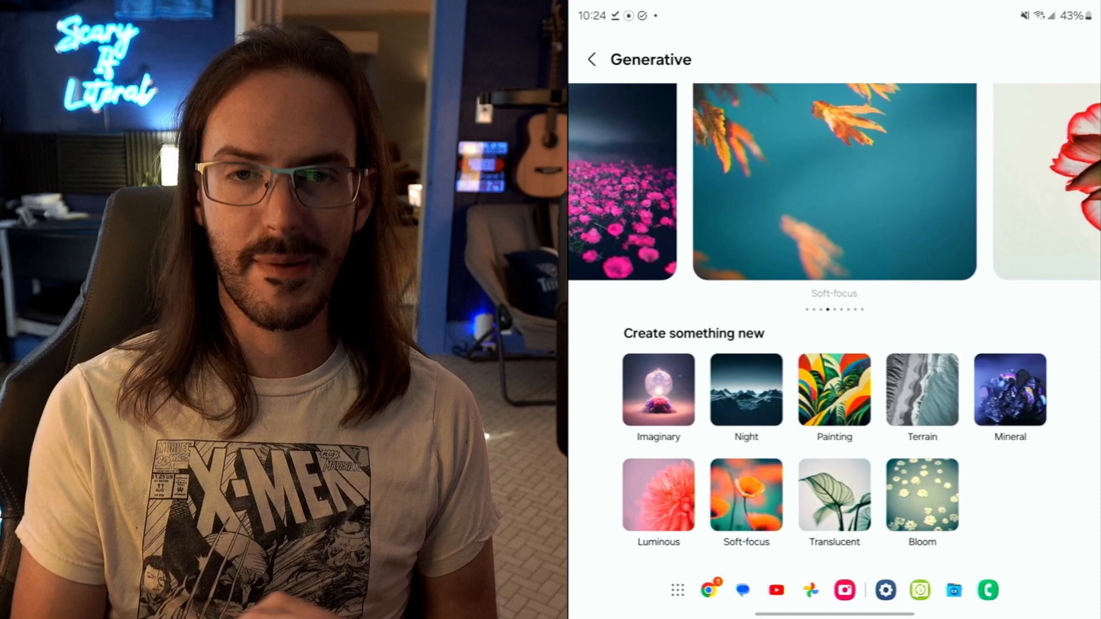
{"action": "left_click", "coordinate": [658, 391]}
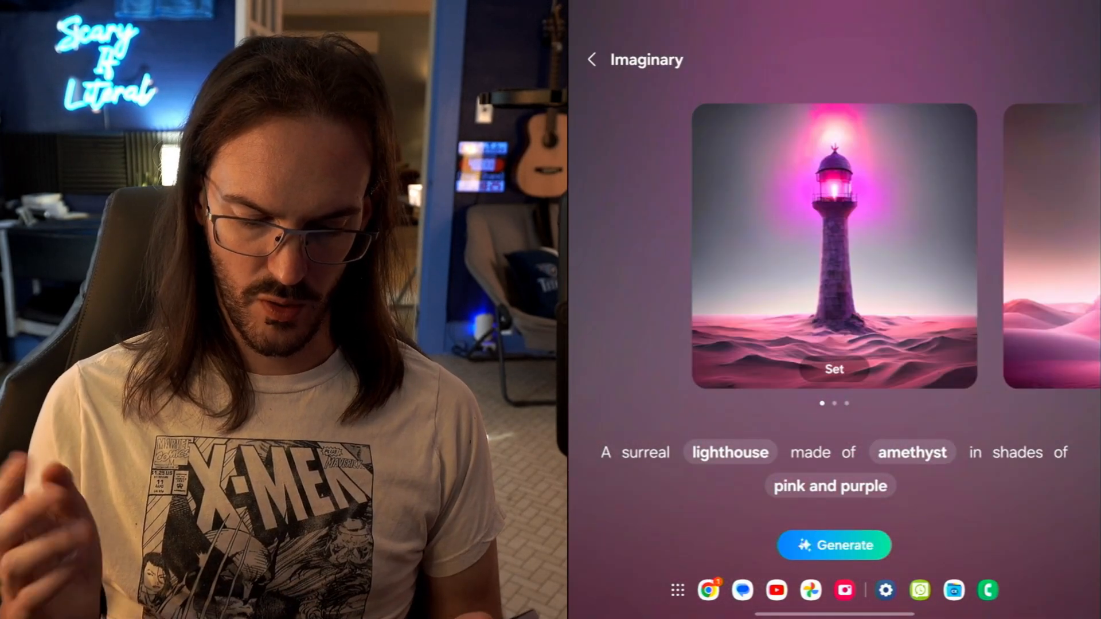
Set the amethyst lighthouse image on lock and home screens and finish with Done.
{"action": "left_click", "coordinate": [834, 369]}
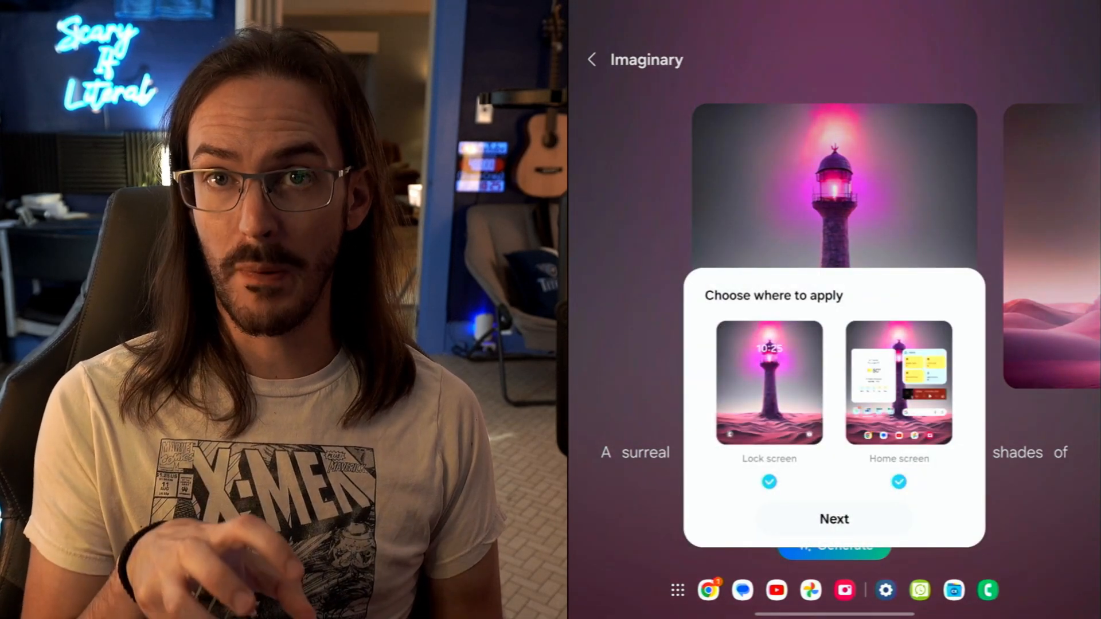
{"action": "left_click", "coordinate": [835, 520]}
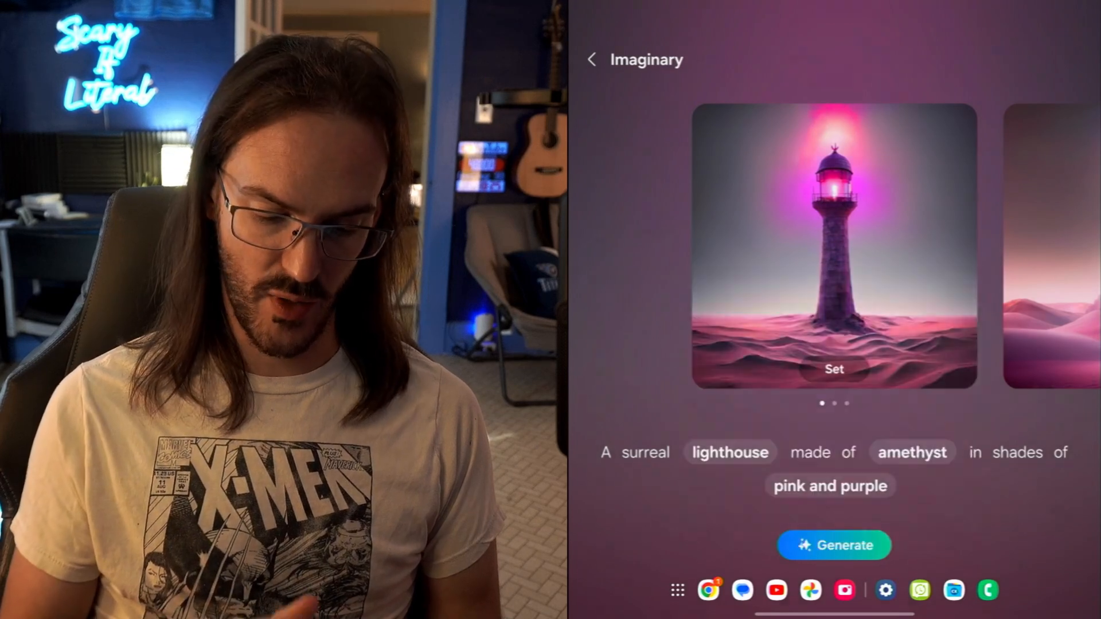
{"action": "left_click", "coordinate": [835, 369]}
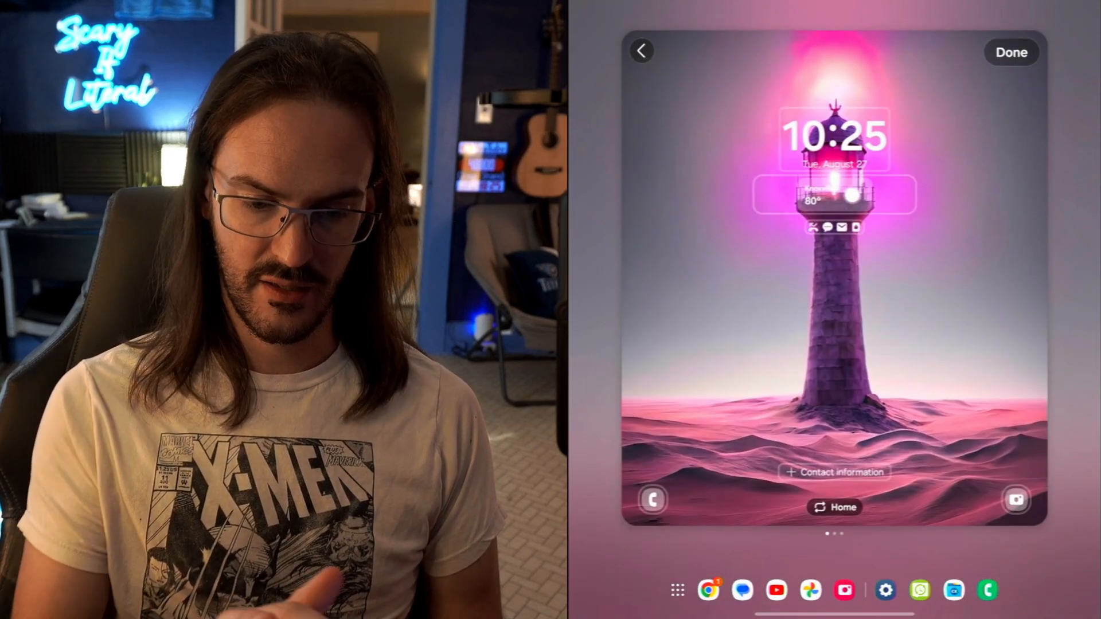
{"action": "left_click", "coordinate": [1011, 53]}
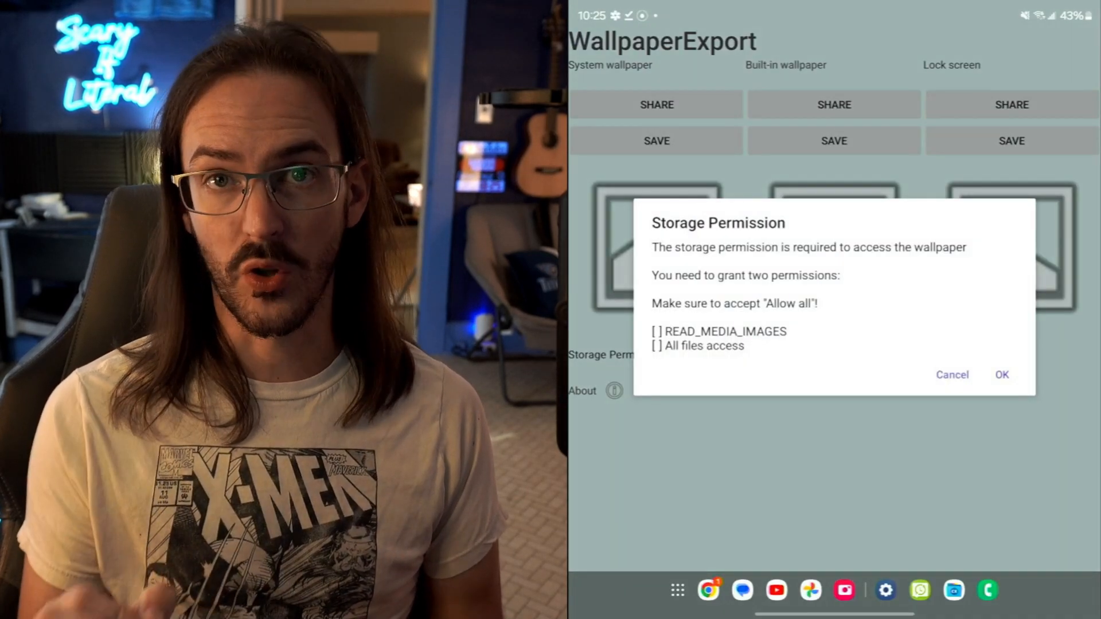
Grant media images and all files access, then save the lighthouse system wallpaper.
{"action": "left_click", "coordinate": [1002, 375]}
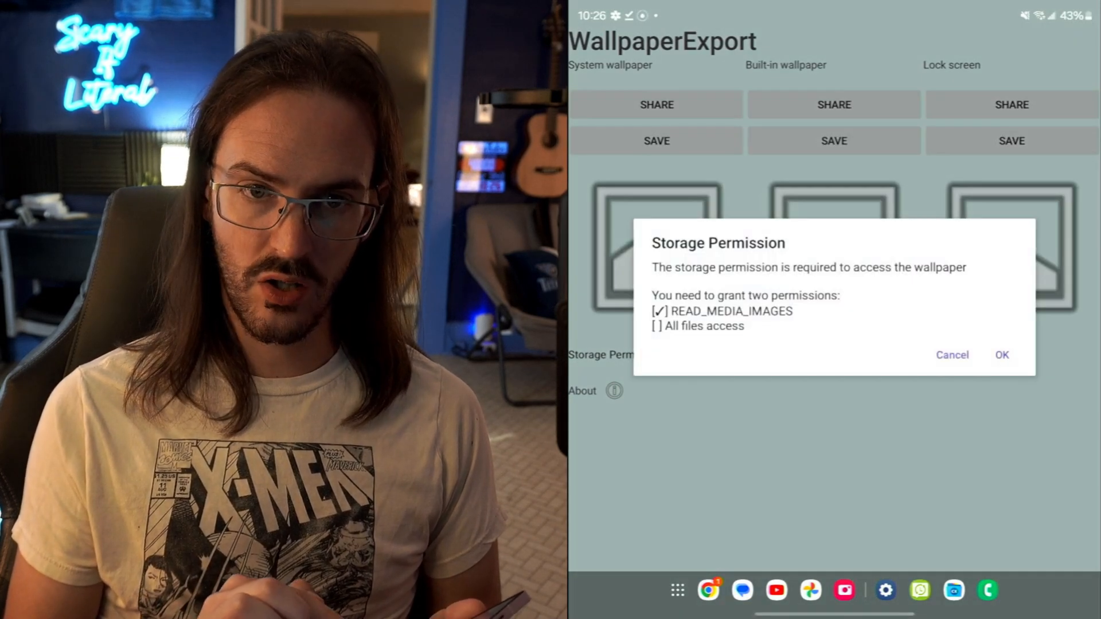
{"action": "left_click", "coordinate": [1001, 354]}
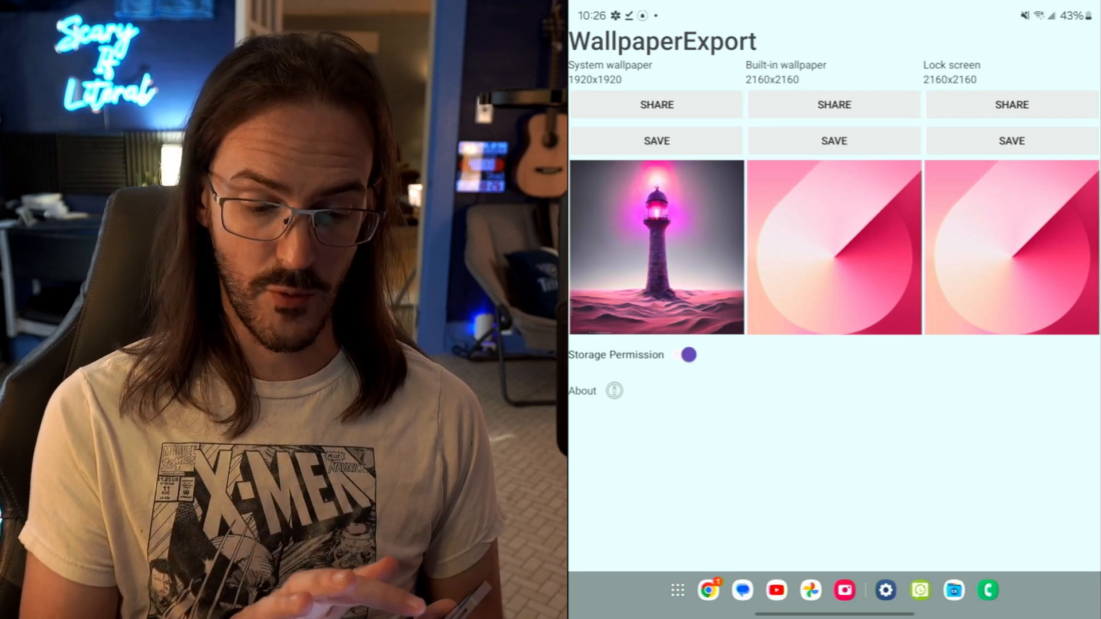
{"action": "left_click", "coordinate": [656, 140]}
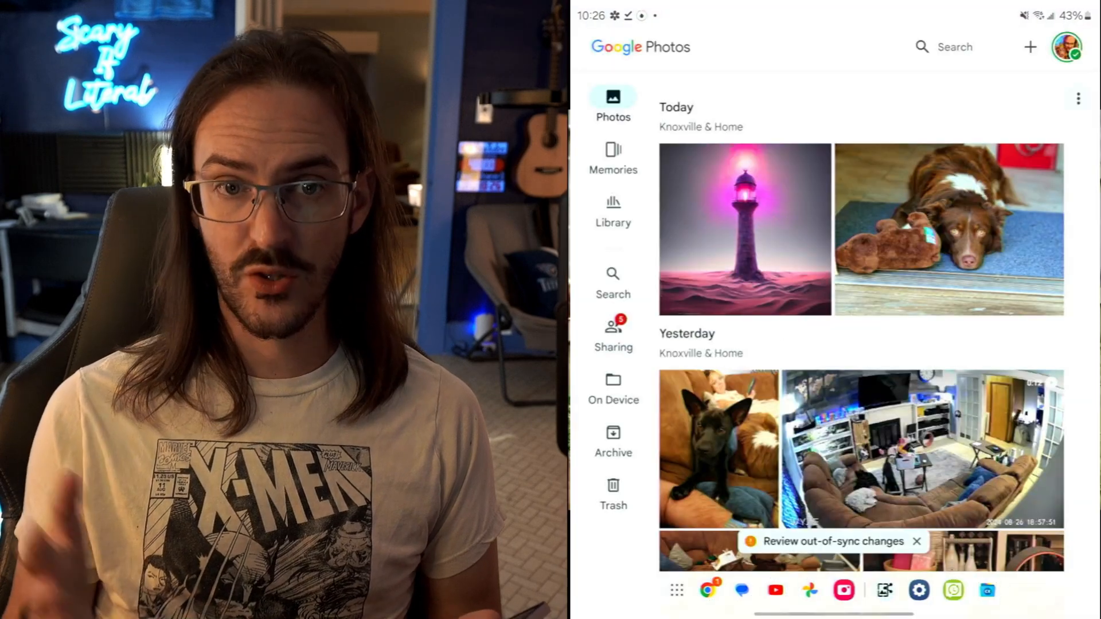
Check the saved lighthouse image in Google Photos and open its share sheet.
{"action": "left_click", "coordinate": [744, 229]}
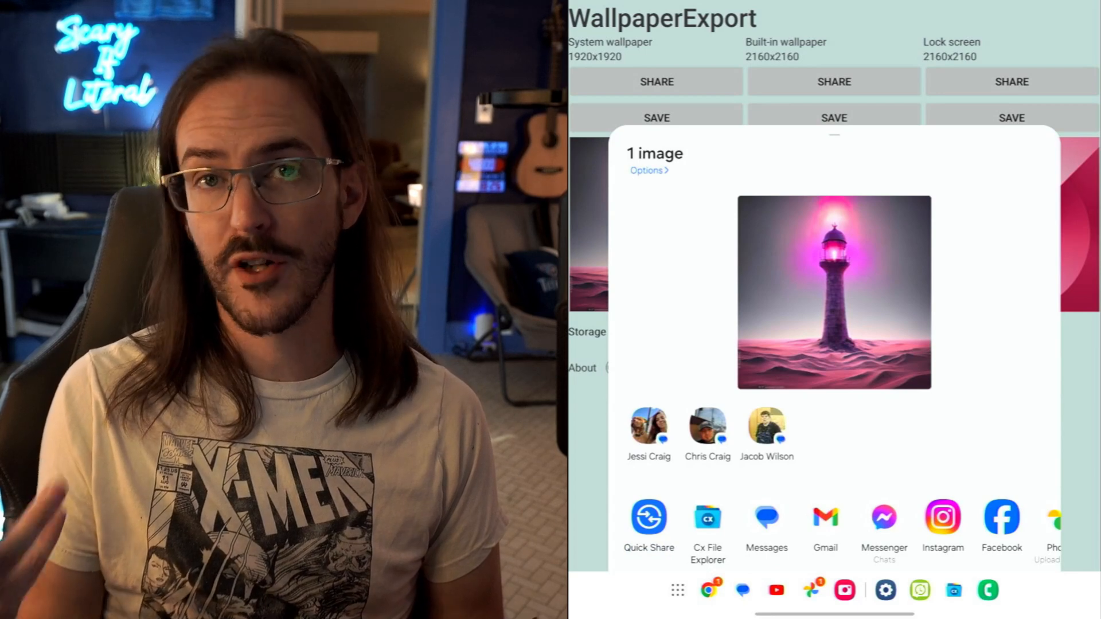
Quick Share the lighthouse wallpaper to one of your own nearby devices.
{"action": "left_click", "coordinate": [648, 518]}
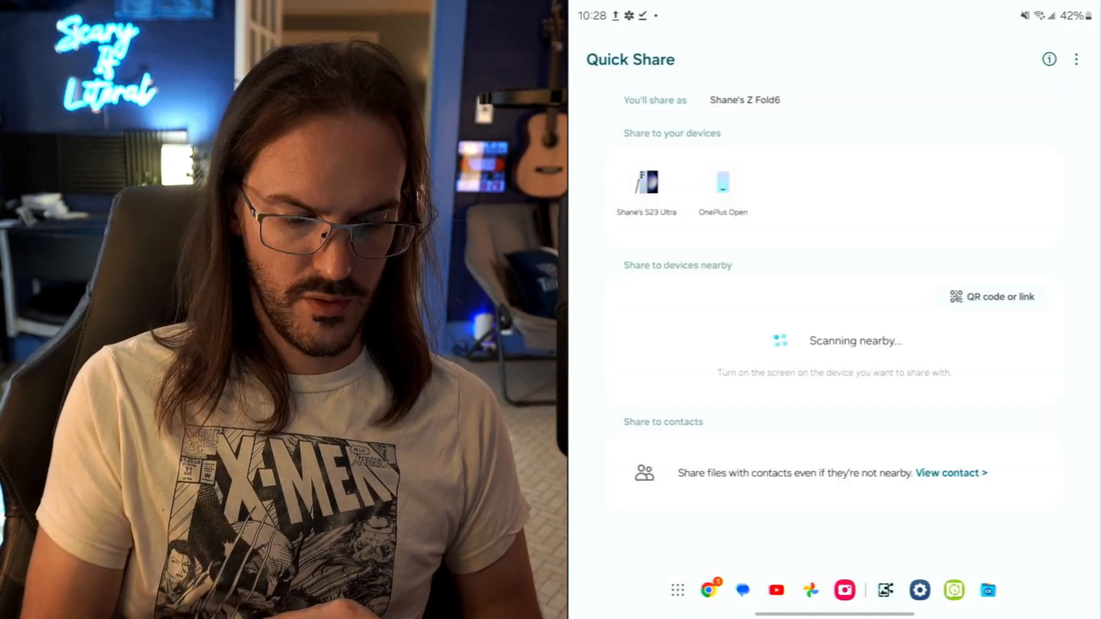
{"action": "left_click", "coordinate": [722, 184]}
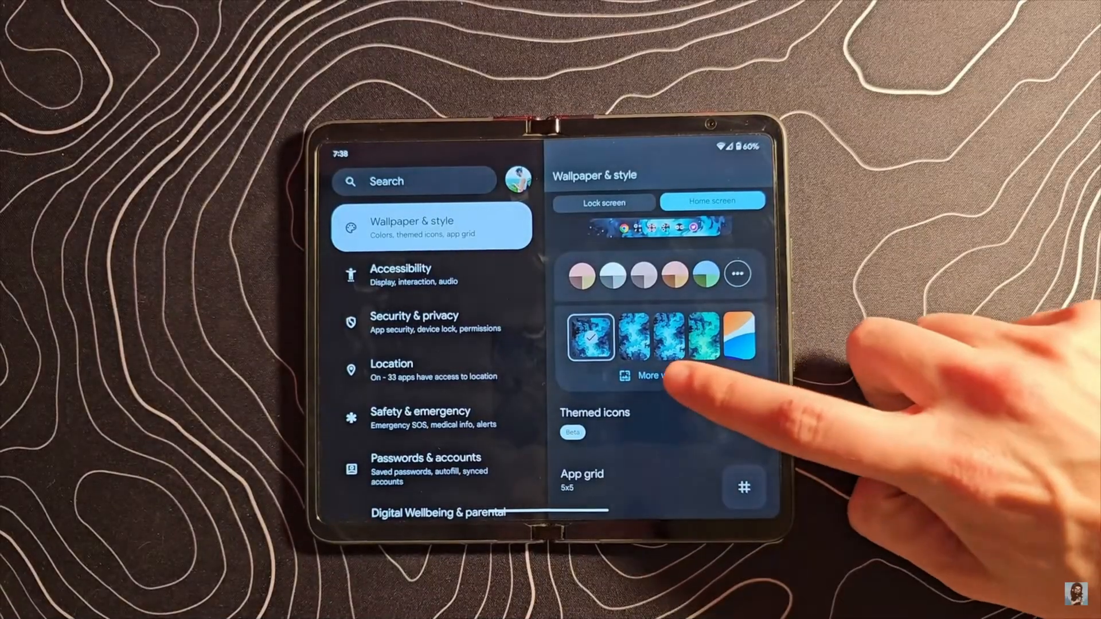
Choose the Soft focus flowers theme in AI wallpaper and open the theme dropdown.
{"action": "left_click", "coordinate": [649, 376]}
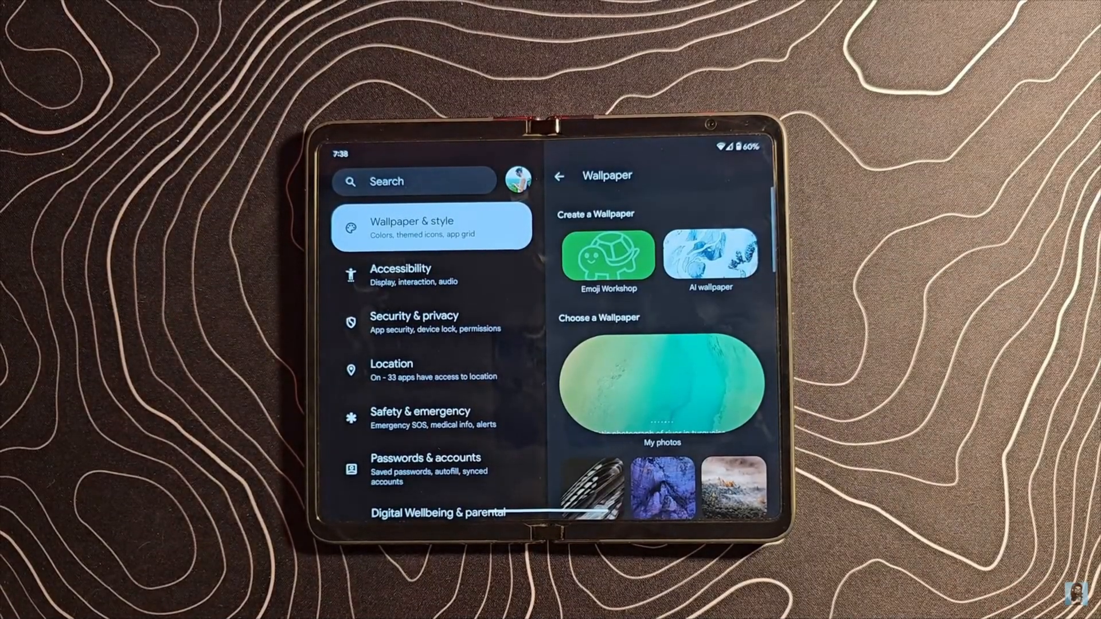
{"action": "left_click", "coordinate": [710, 255]}
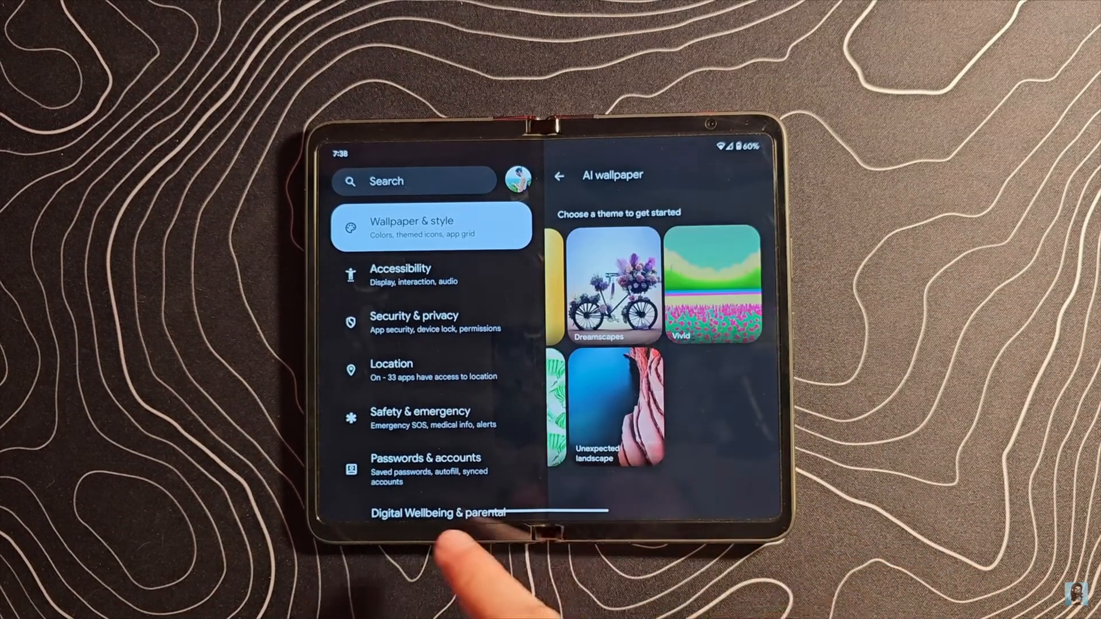
{"action": "scroll", "scroll_direction": "left", "scroll_amount": 3}
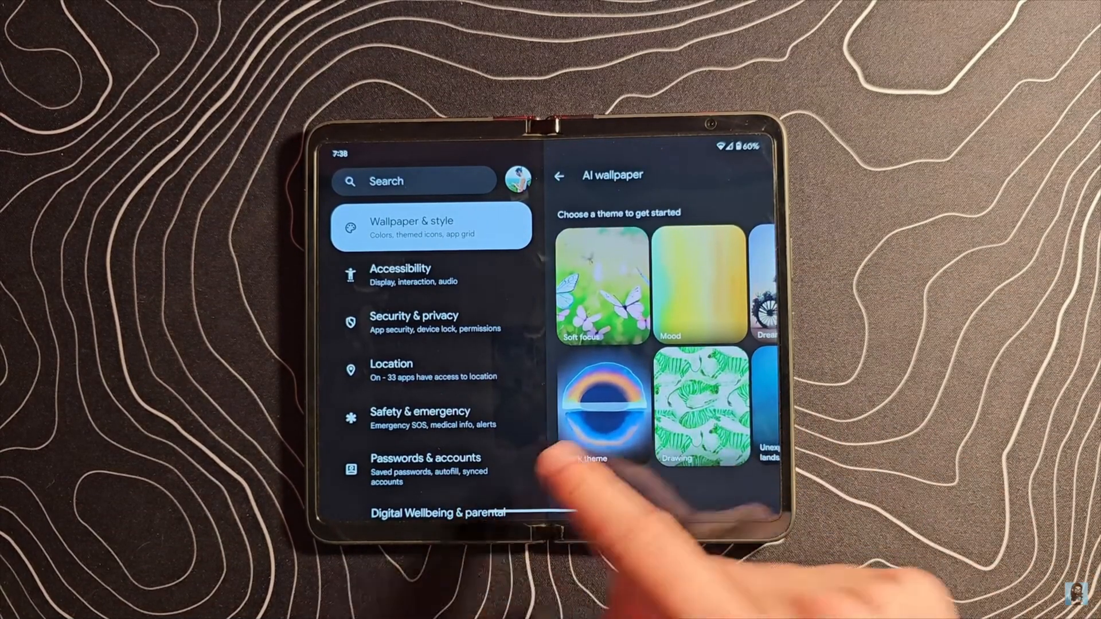
{"action": "left_click", "coordinate": [602, 285]}
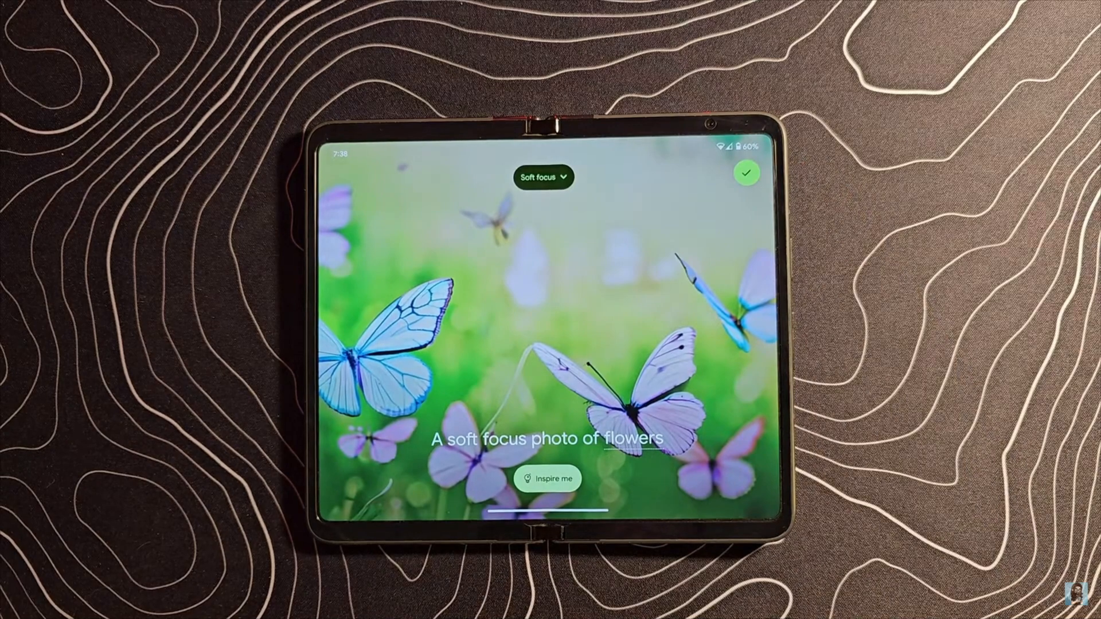
{"action": "left_click", "coordinate": [545, 178]}
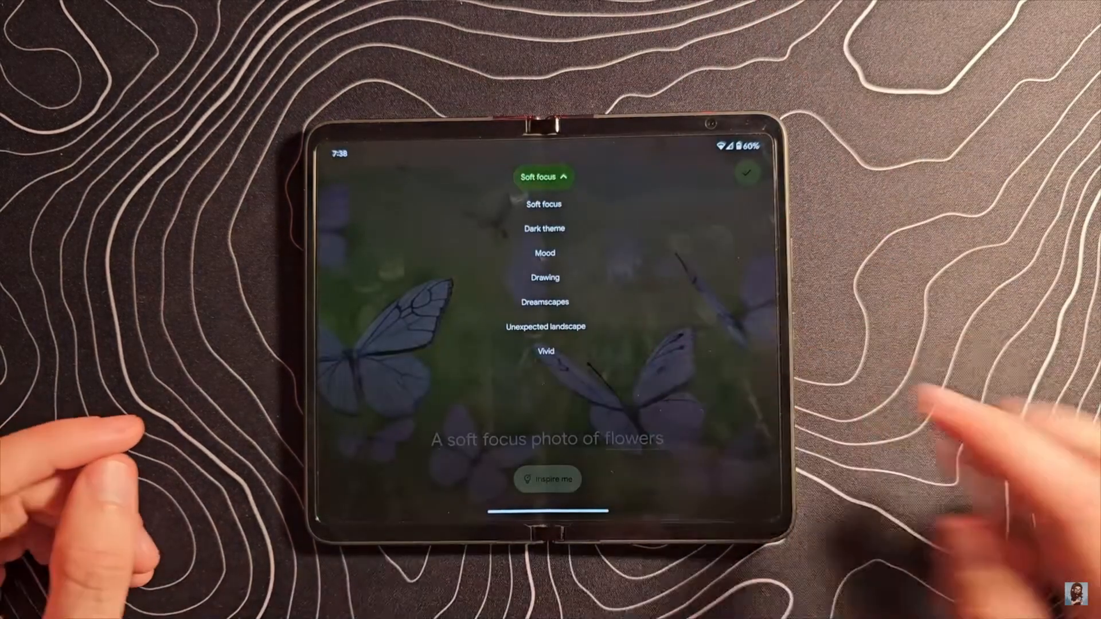